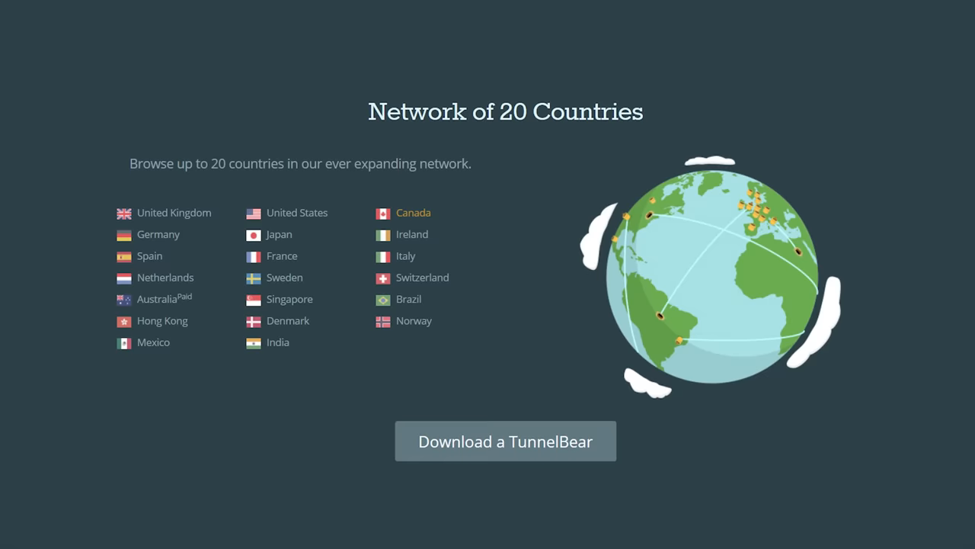
scroll(down, 3)
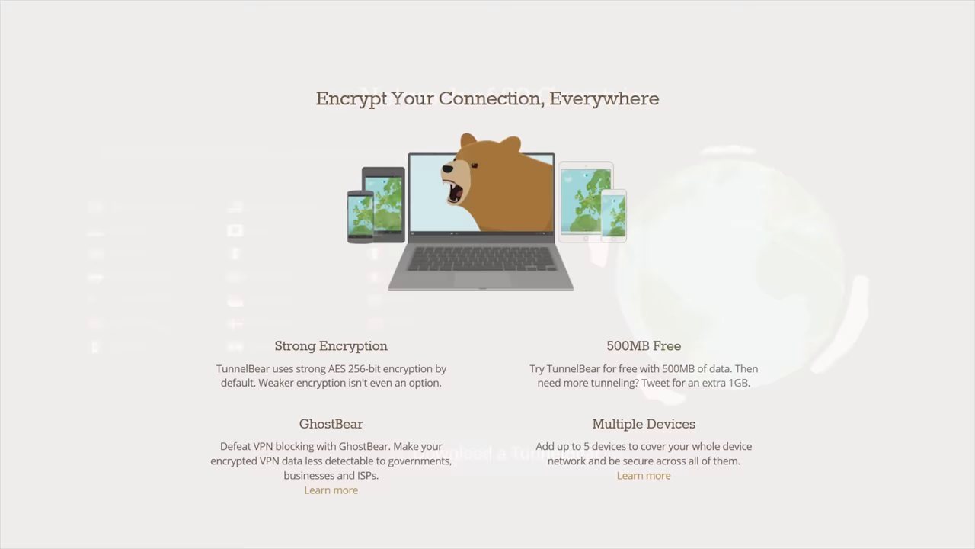